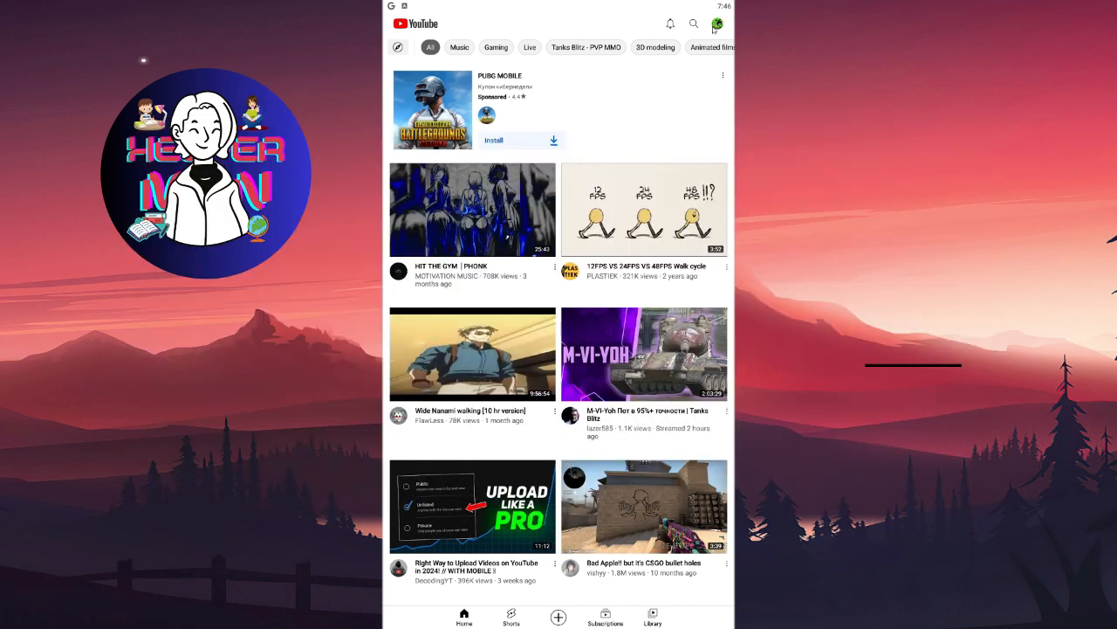
- From the profile avatar, go to Manage your Google Account
click(716, 24)
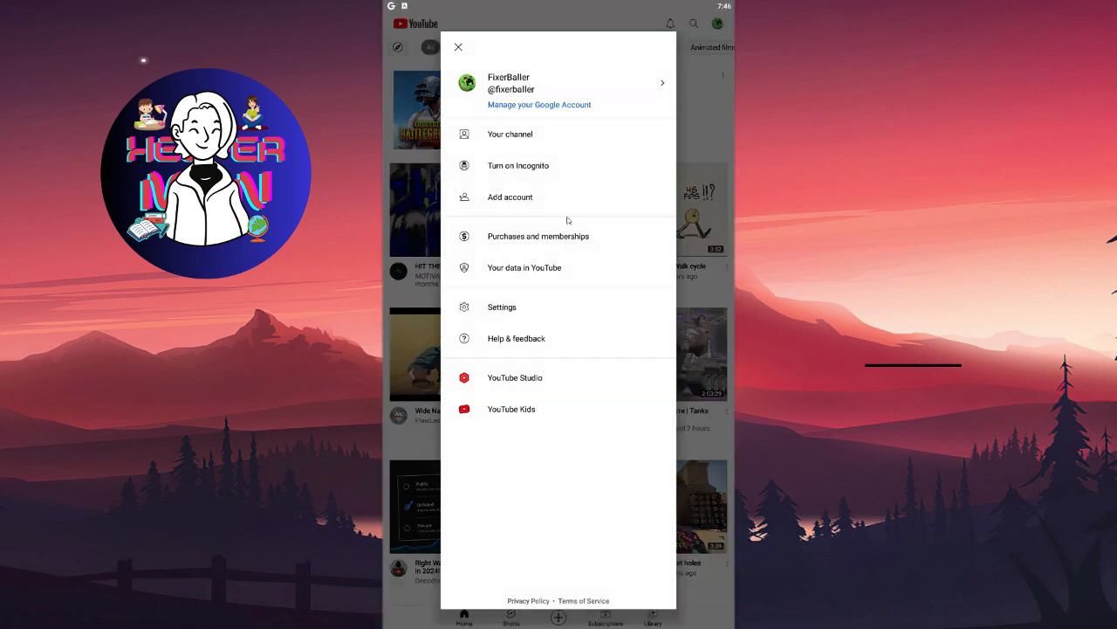
mouse_move(590, 210)
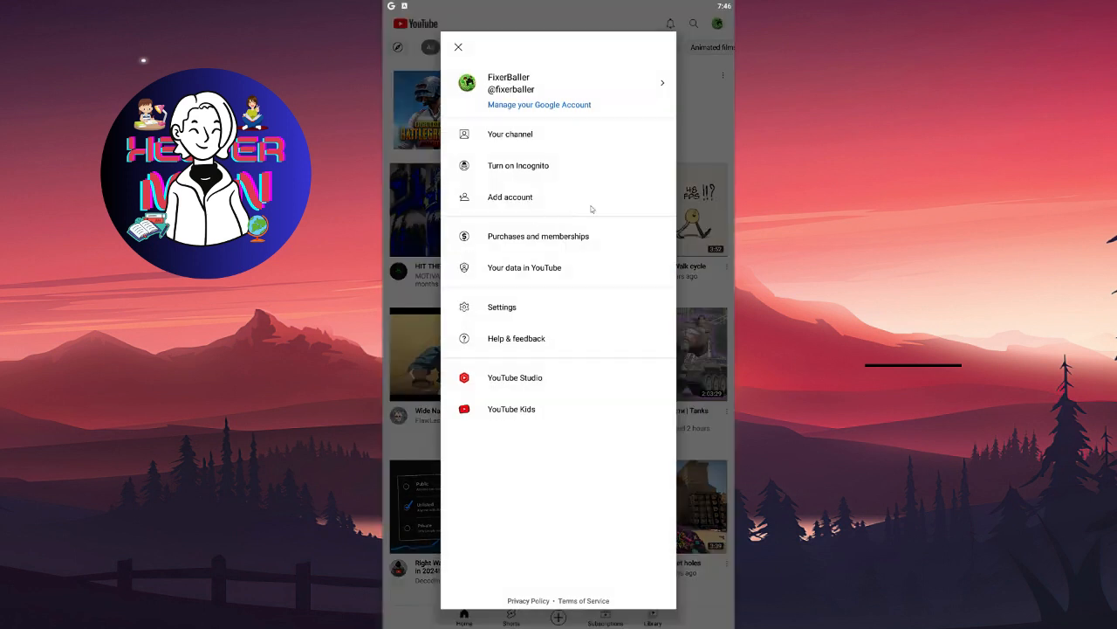
click(540, 105)
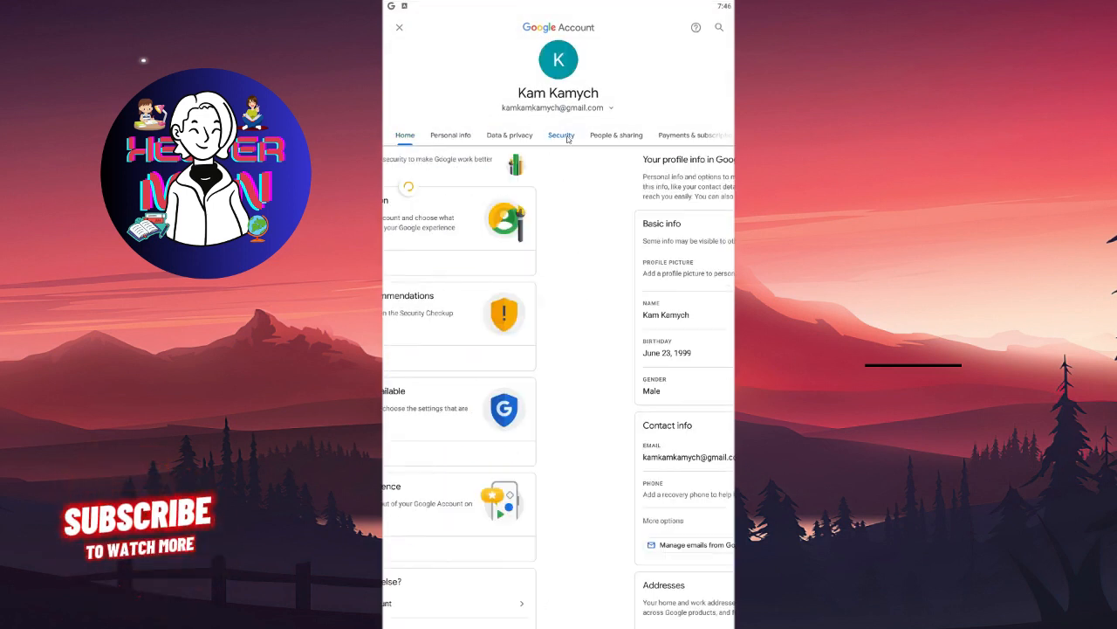
- Go to Security and choose Manage all devices under Your devices
click(560, 135)
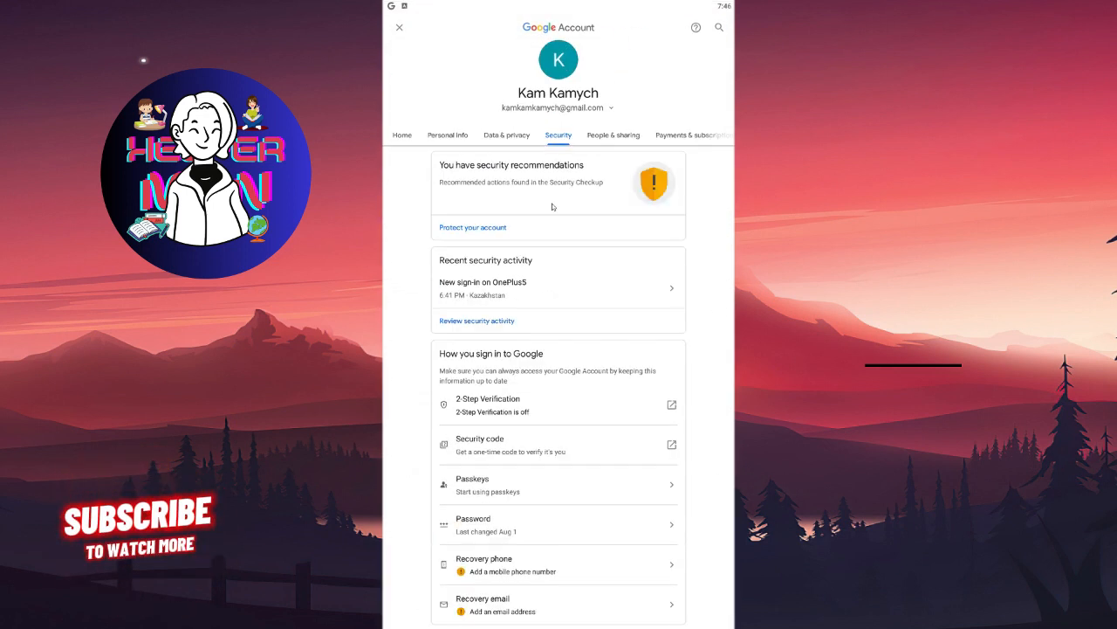
scroll(down, 3)
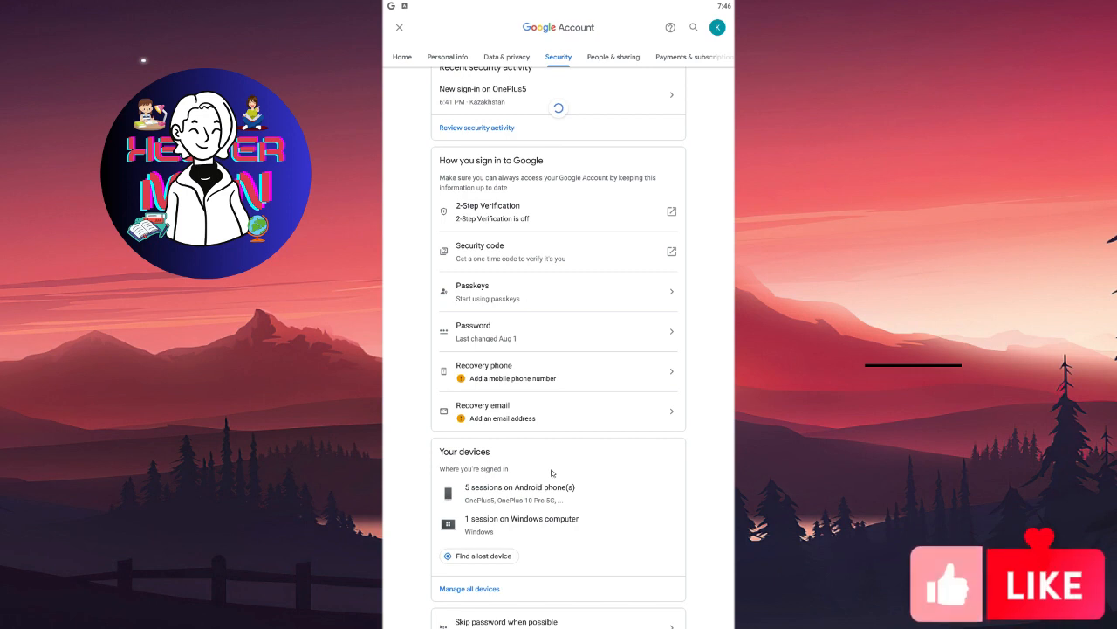
scroll(down, 3)
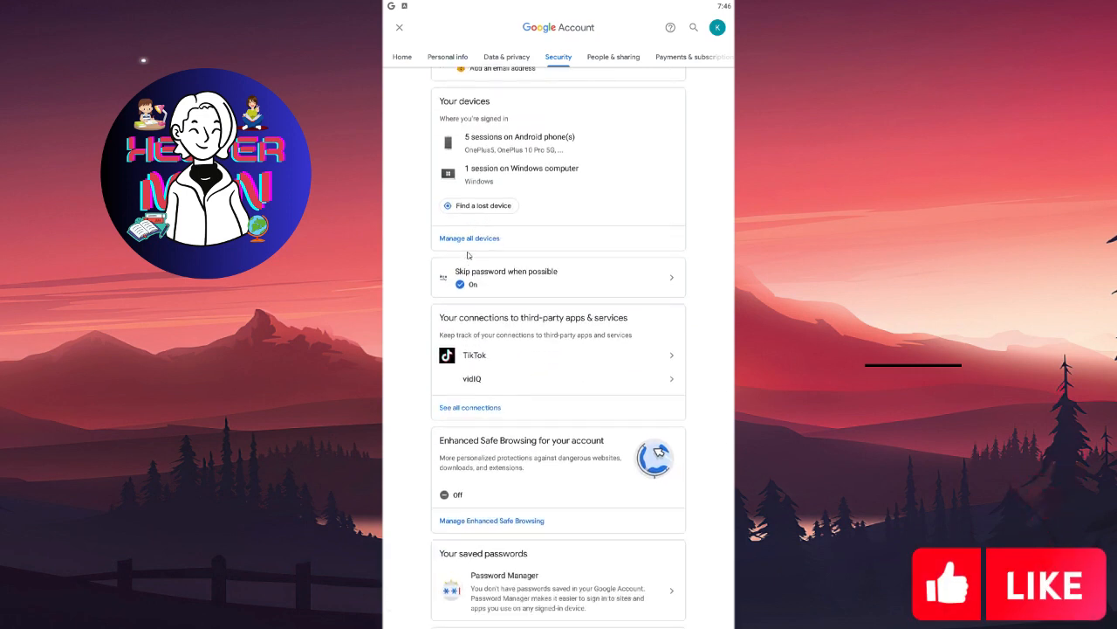
click(467, 237)
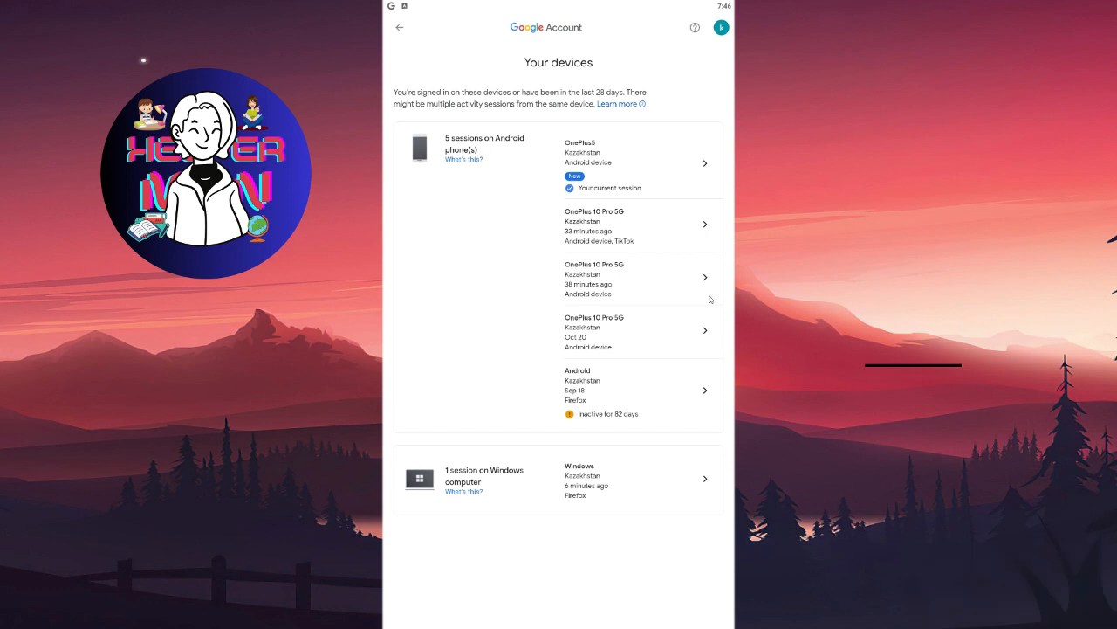
mouse_move(707, 281)
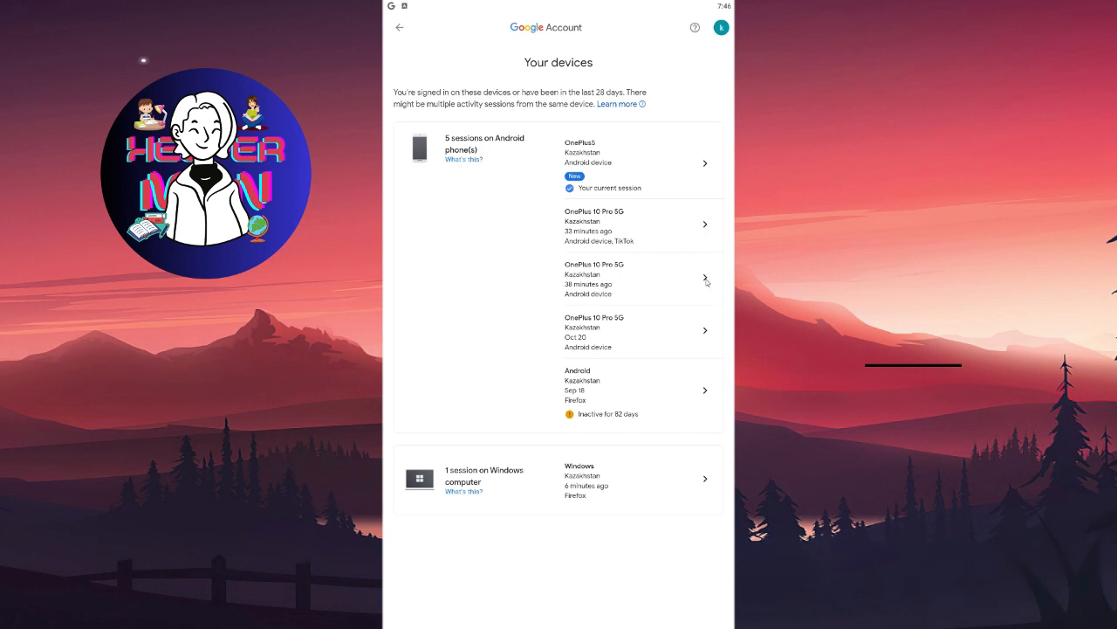
mouse_move(621, 307)
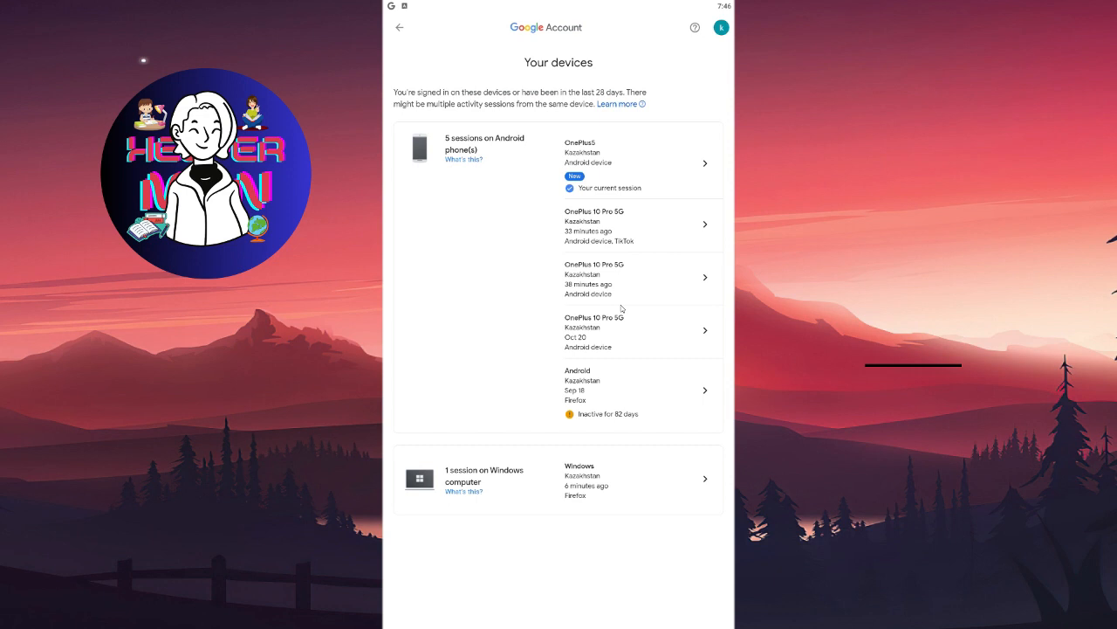
- Select the Windows computer session to view its details and sign-out option
click(643, 478)
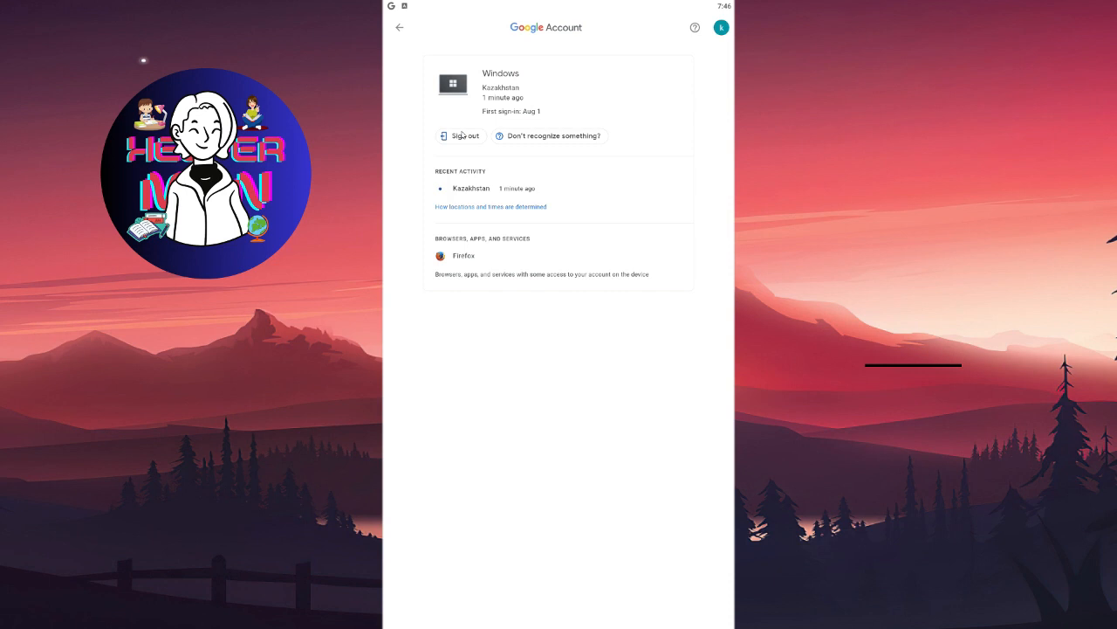
mouse_move(532, 91)
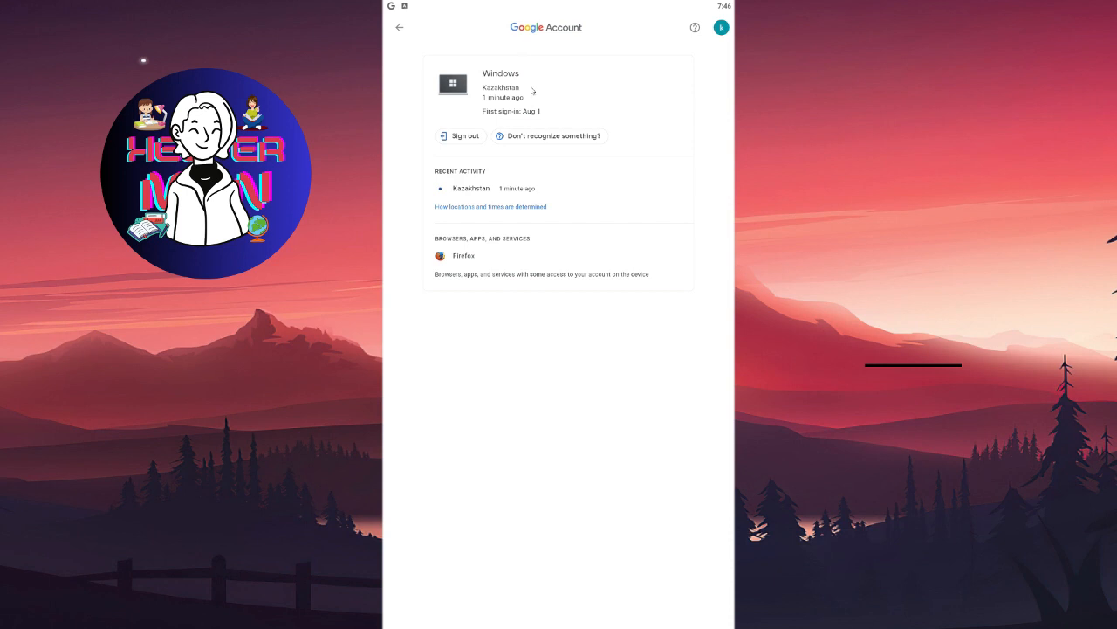